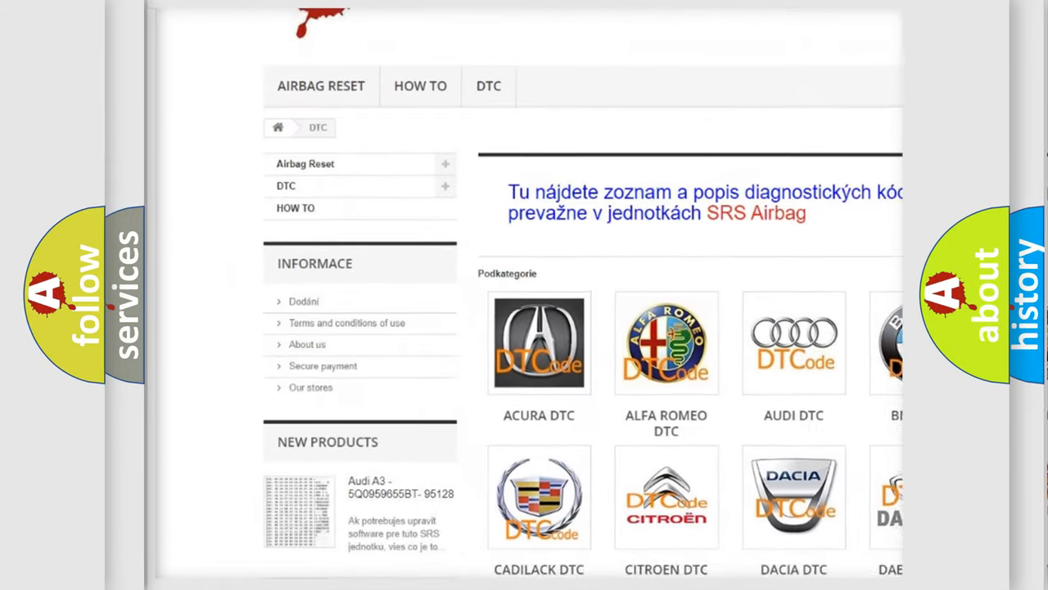
Scroll down the DTC brand logos from Acura past Suzuki until Saturn DTC appears.
{"action": "scroll", "scroll_direction": "down", "scroll_amount": 3}
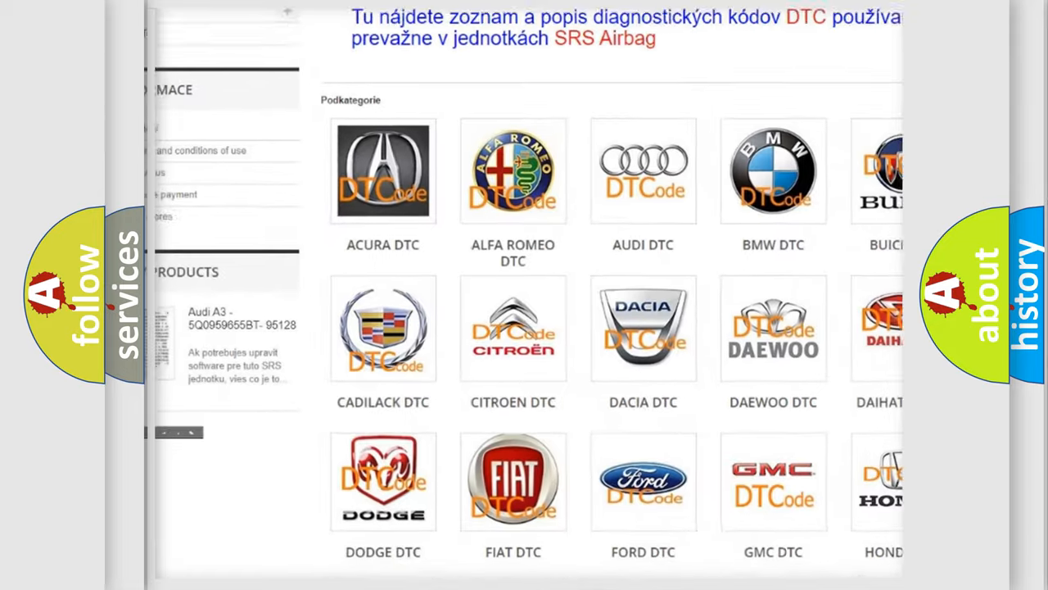
{"action": "scroll", "scroll_direction": "down", "scroll_amount": 3}
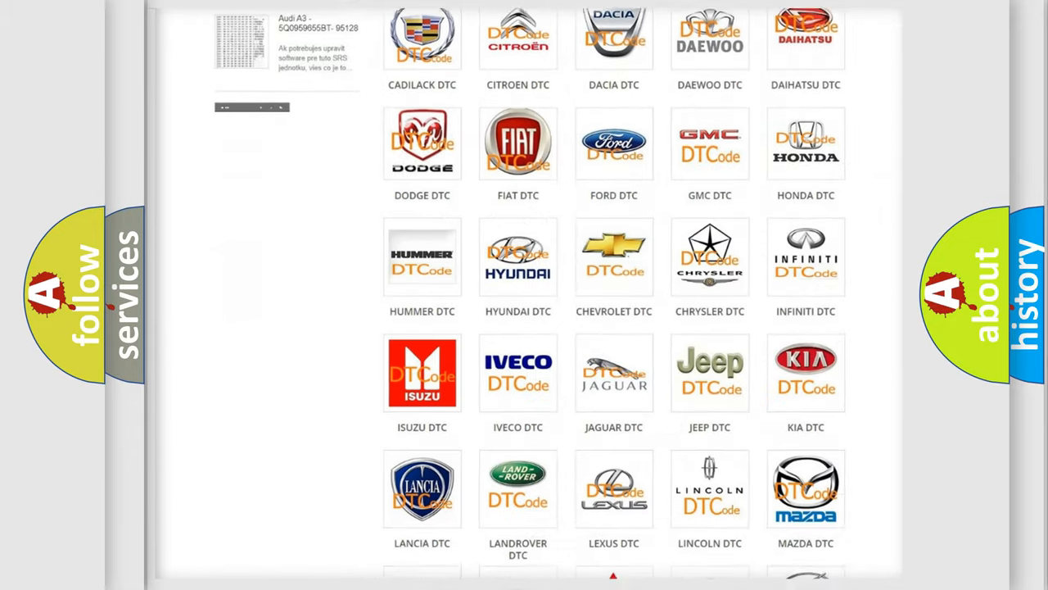
{"action": "scroll", "scroll_direction": "down", "scroll_amount": 3}
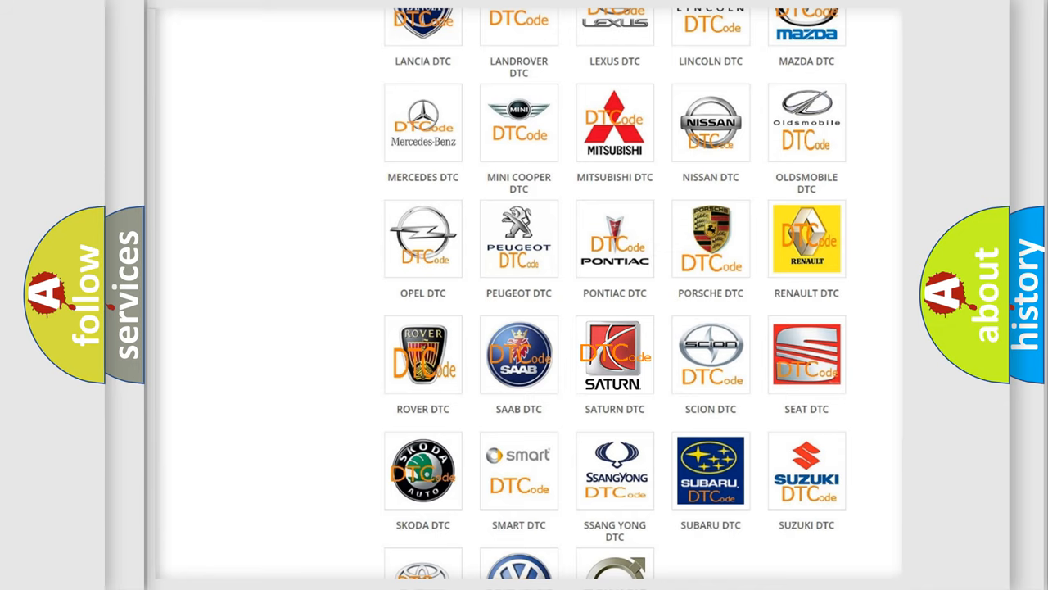
Open the Saturn DTC tile and skim its code list, returning to the top.
{"action": "left_click", "coordinate": [806, 238]}
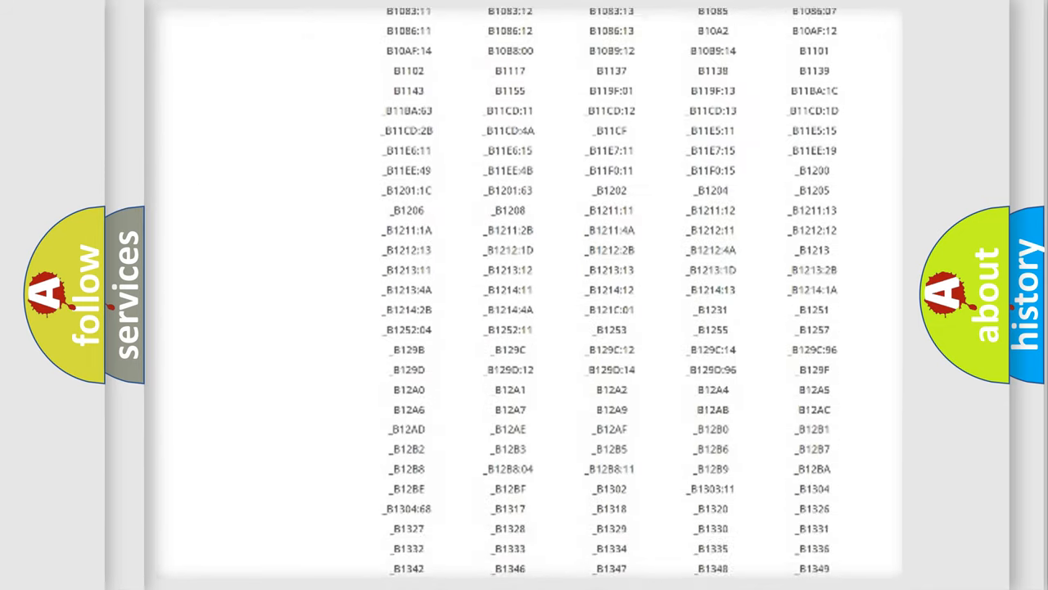
{"action": "scroll", "scroll_direction": "down", "scroll_amount": 3}
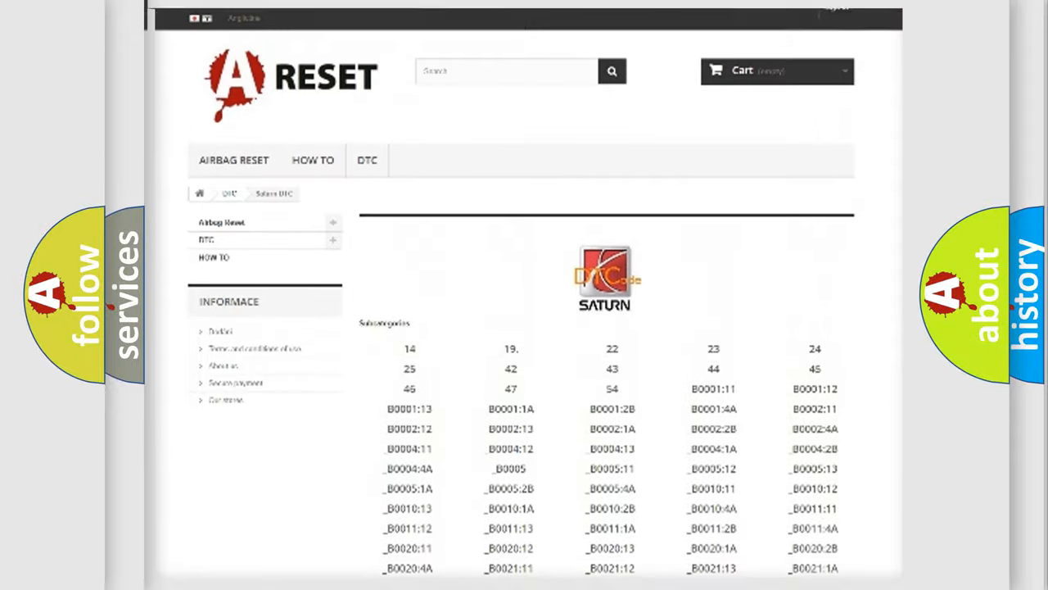
{"action": "scroll", "scroll_direction": "up", "scroll_amount": 3}
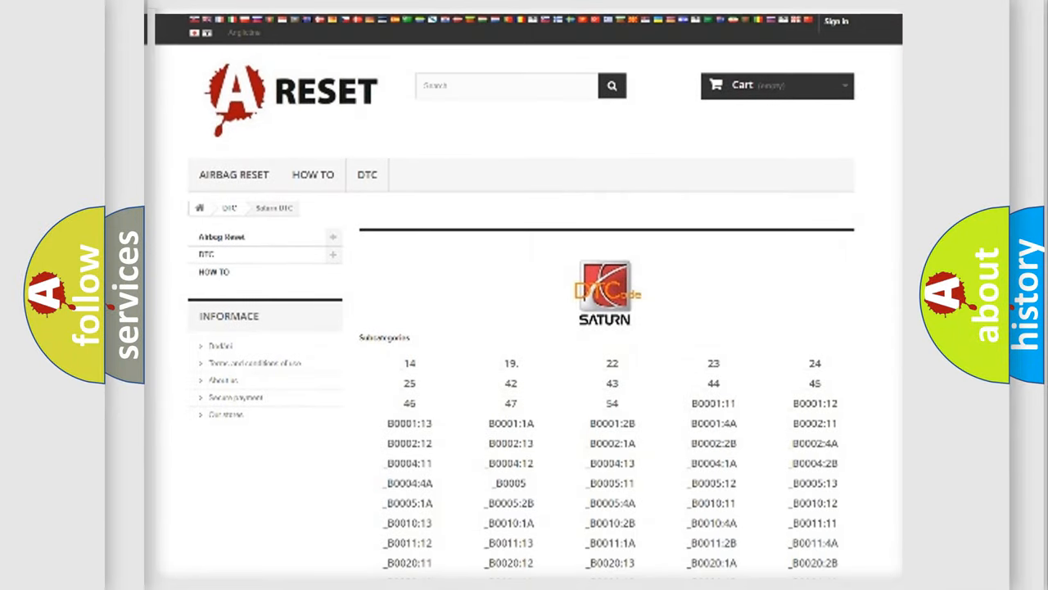